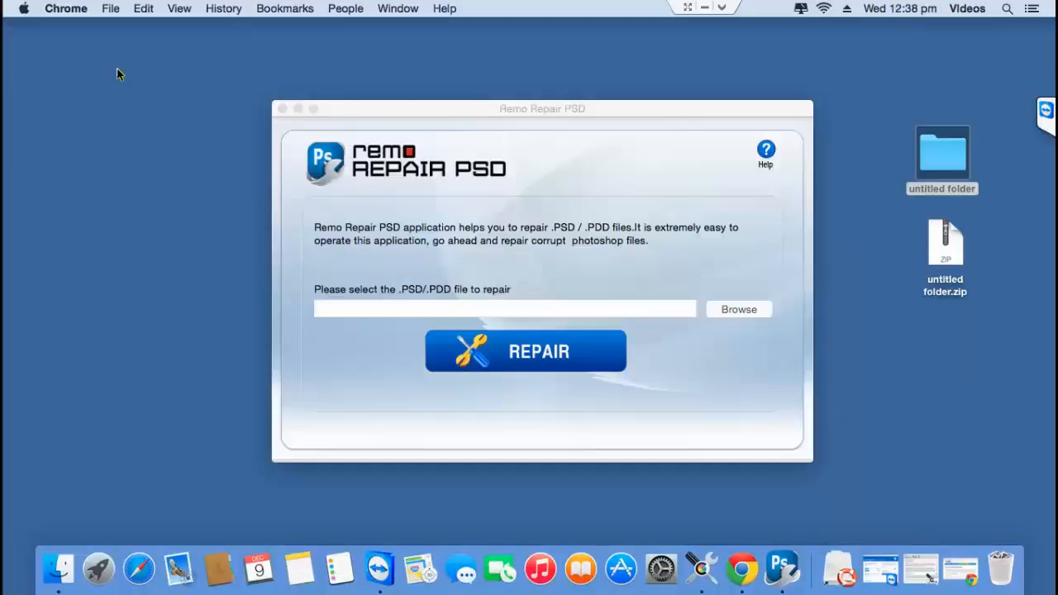
mouse_move(368, 376)
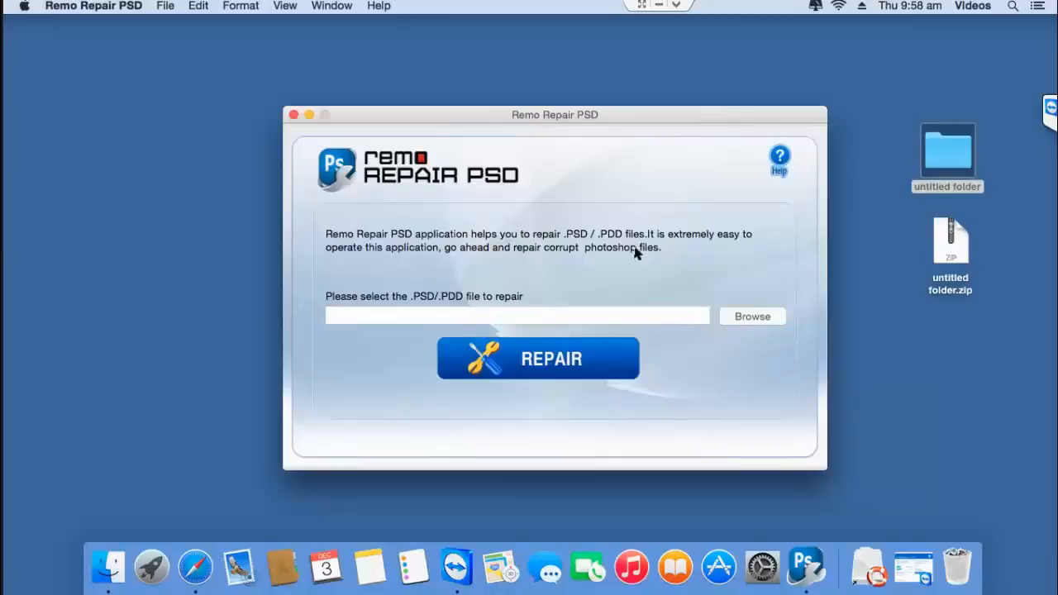
mouse_move(692, 282)
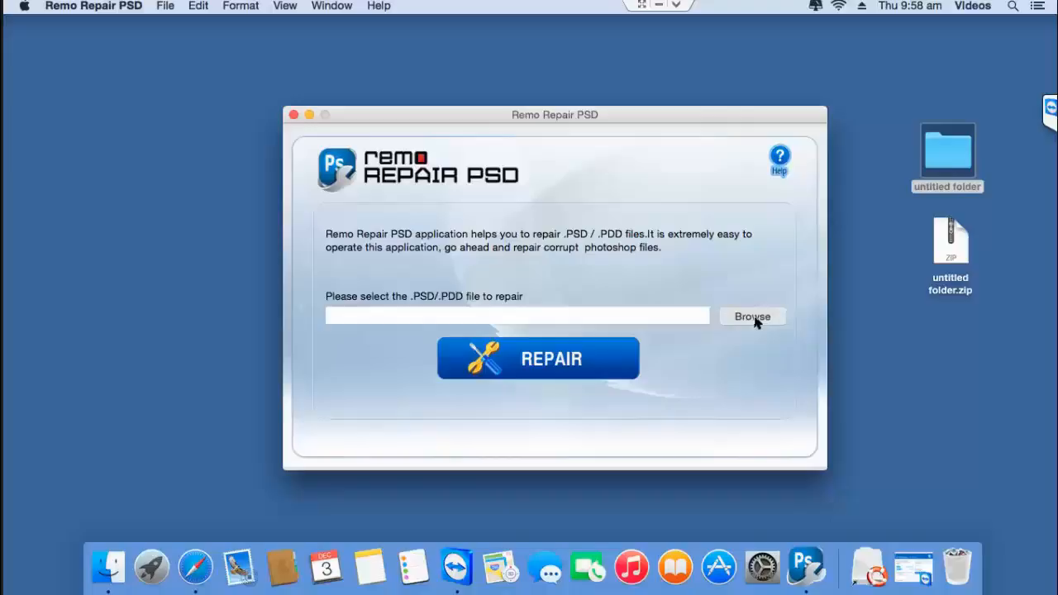
Select man-and-lion.psd and run the repair, yielding man-and-lion_repaired (959 KB) and a 7 KB thumbnail
left_click(751, 318)
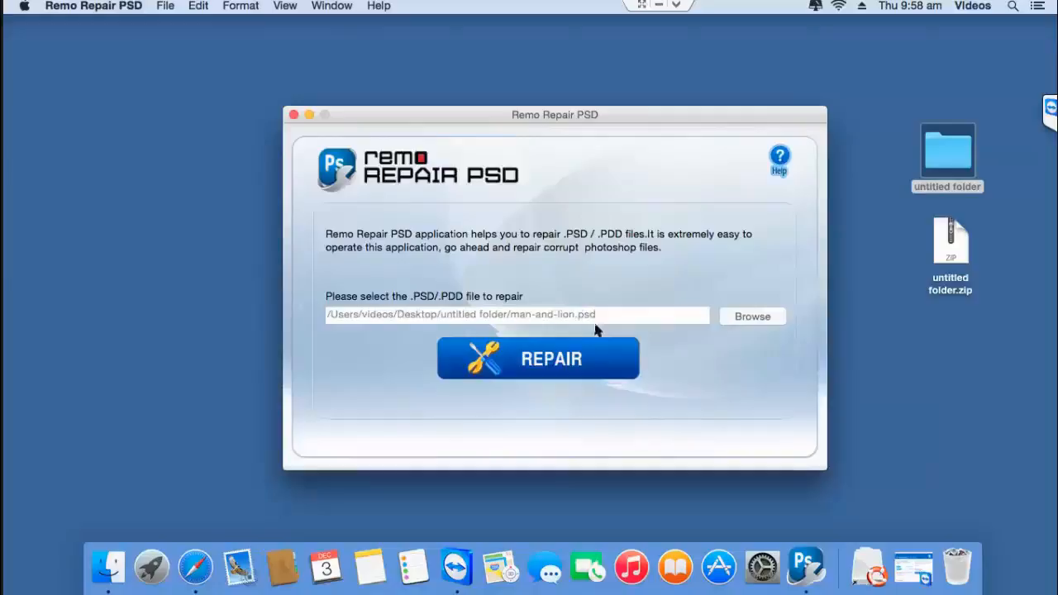
left_click(539, 357)
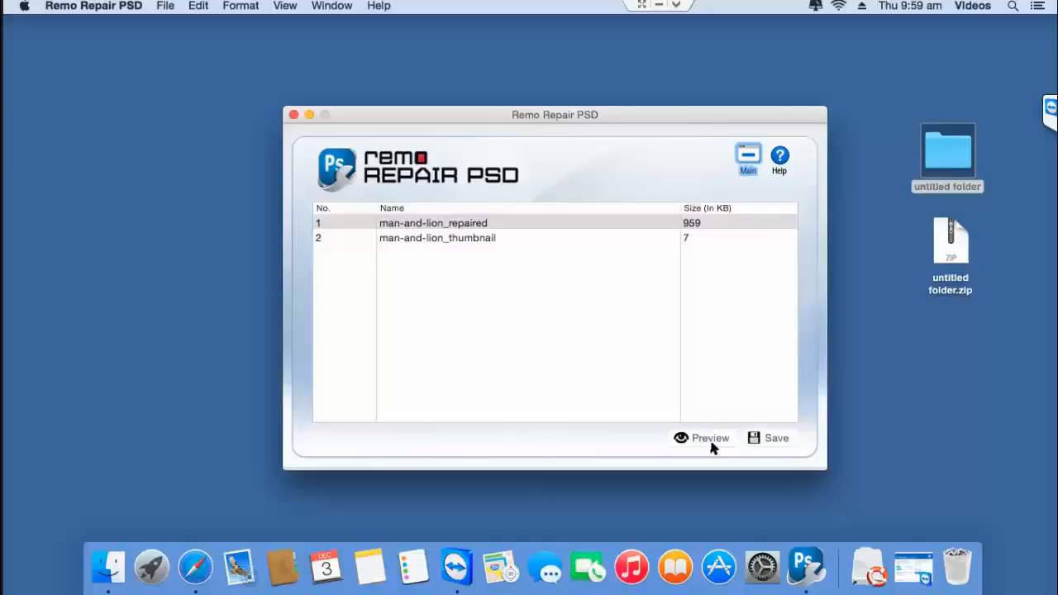
mouse_move(134, 292)
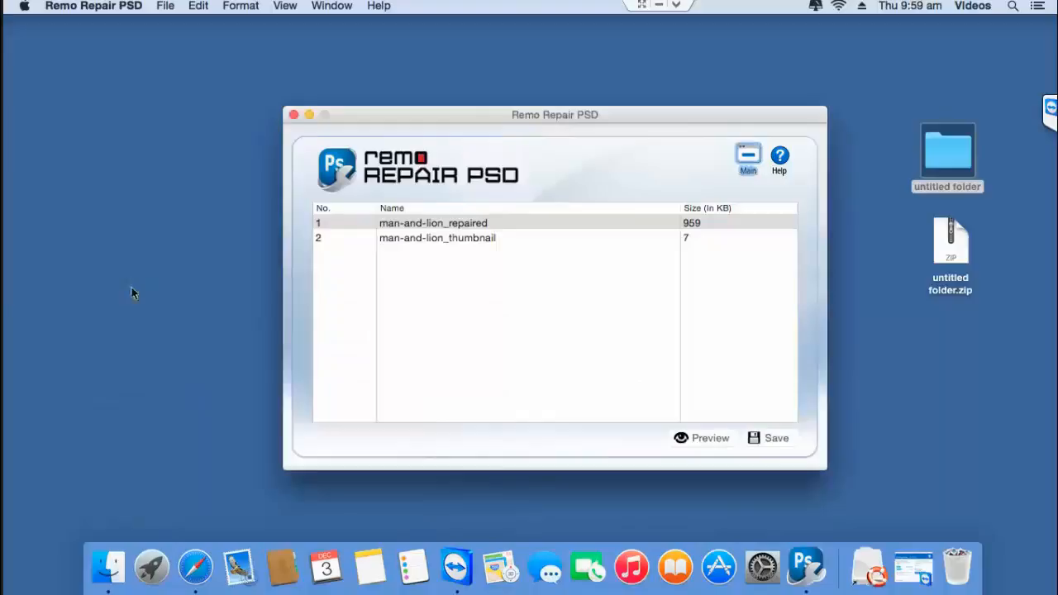
Save the repaired files to a new 'Repaired PSD files' folder in untitled folder and acknowledge completion
left_click(773, 438)
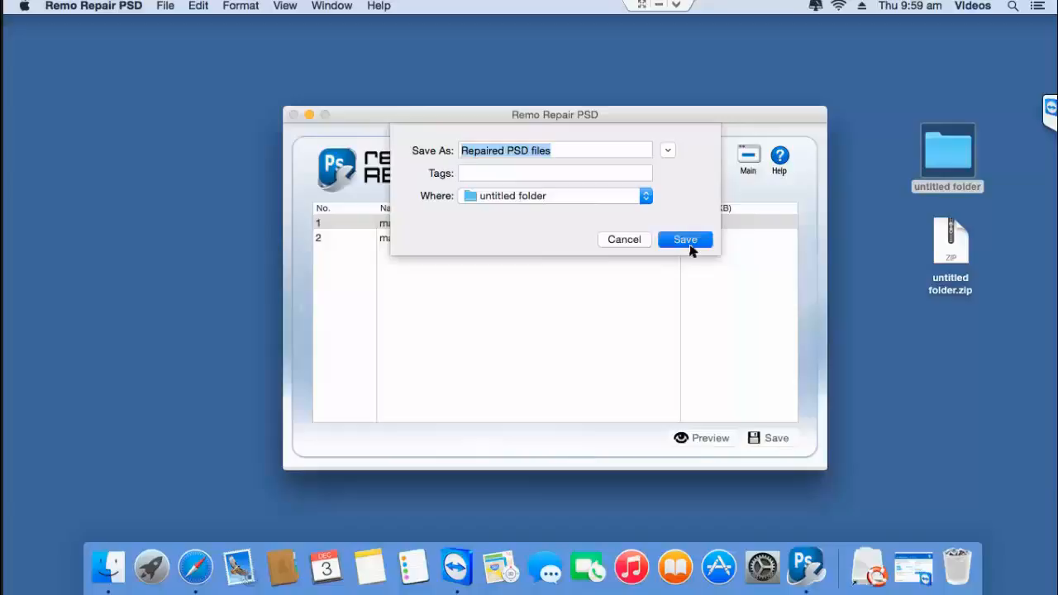
left_click(684, 238)
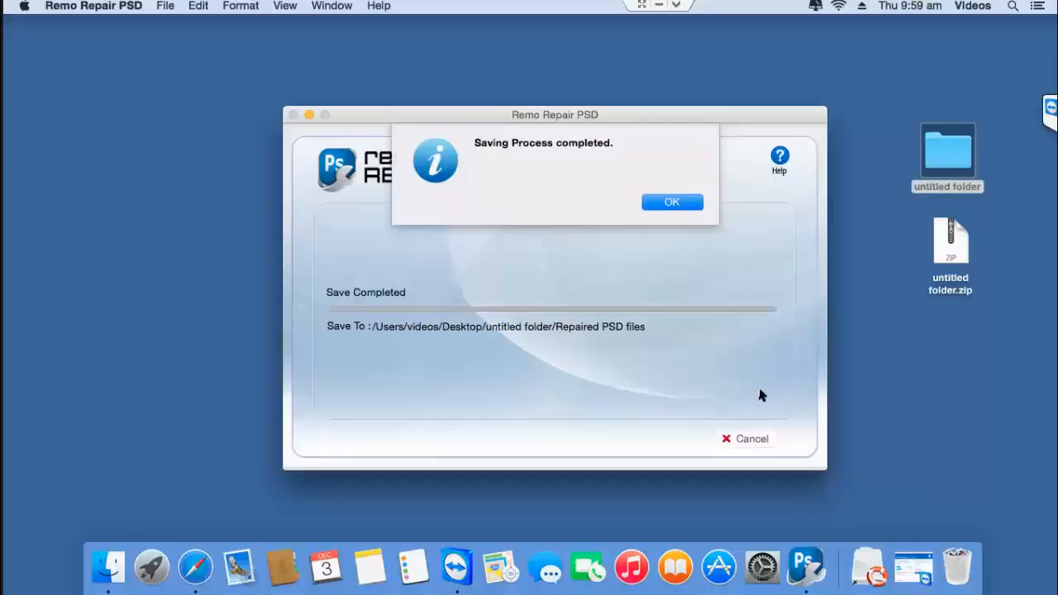
left_click(671, 201)
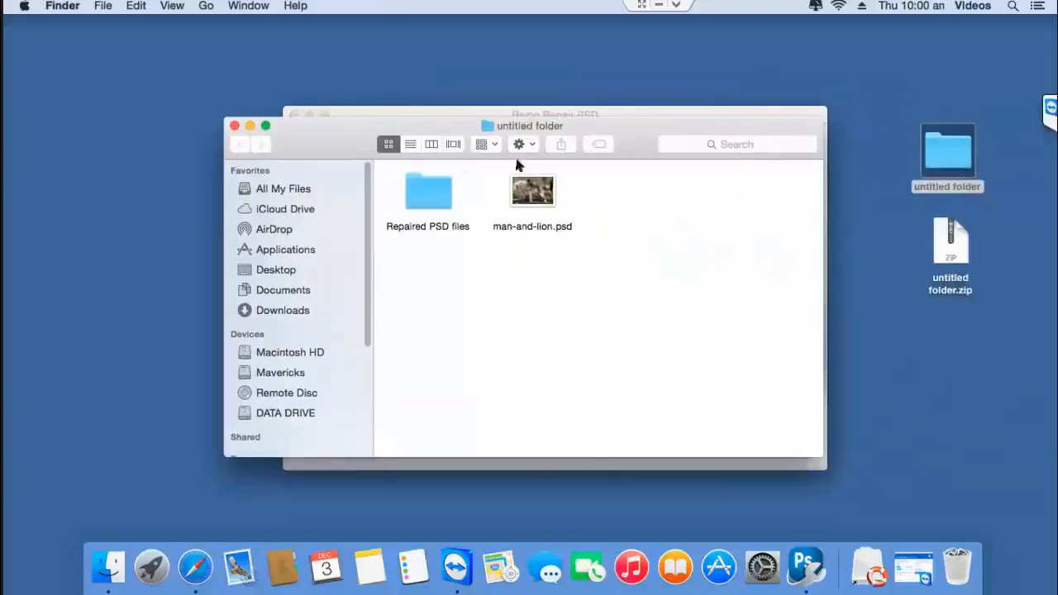
From the Repaired PSD files folder, view man-and-lion_repaired.psd showing the intact lion image
double_click(427, 192)
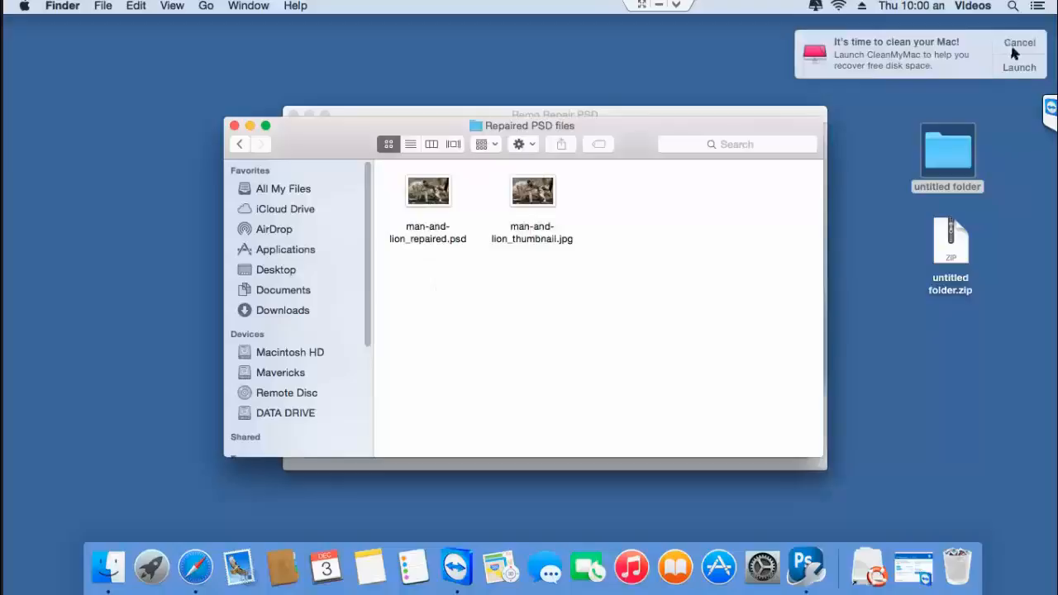
left_click(428, 190)
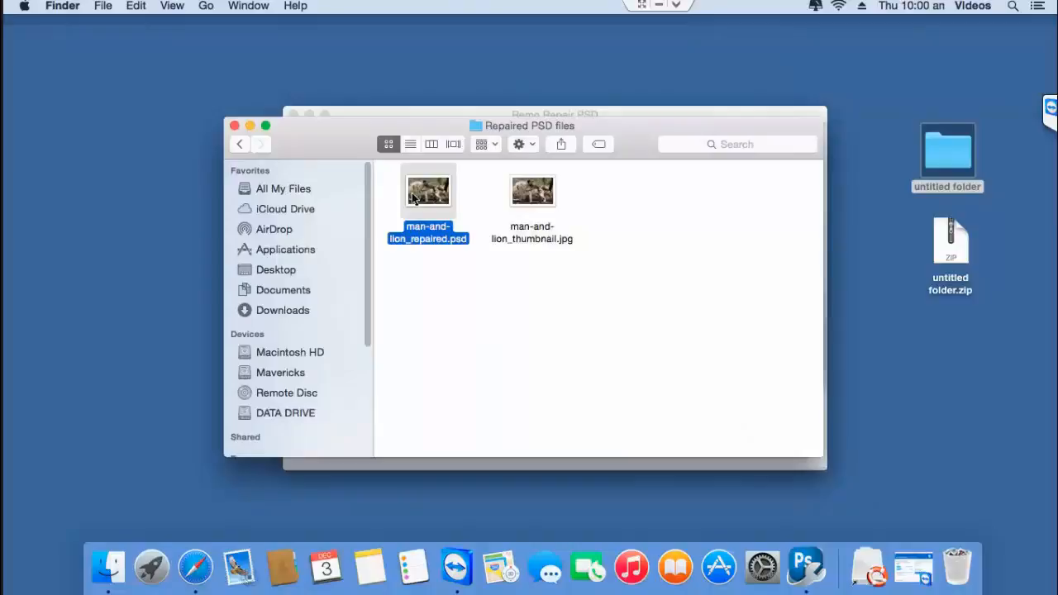
double_click(428, 190)
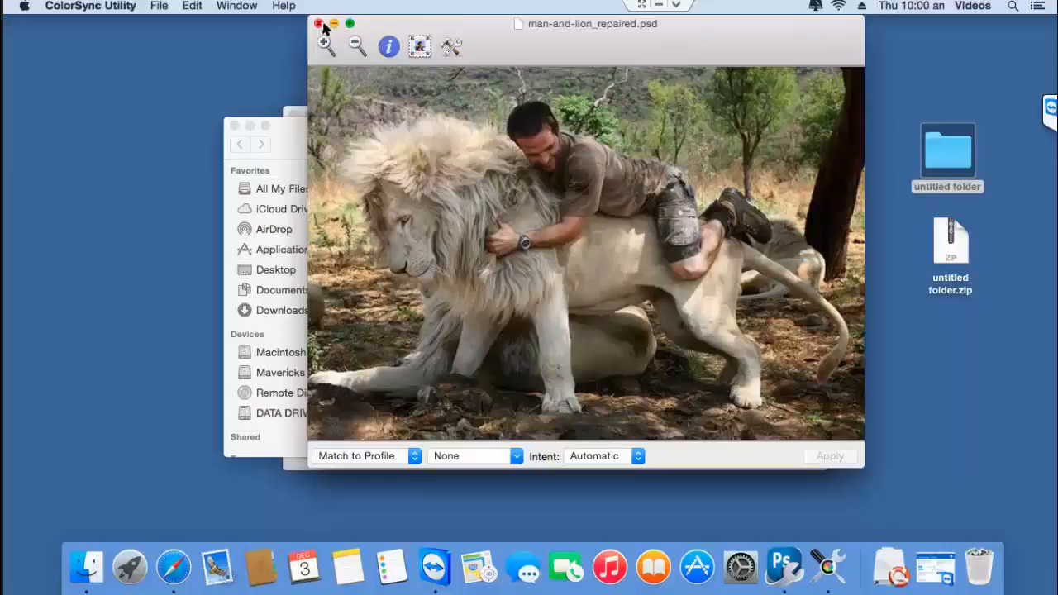
Close the lion photo preview and the Finder folder window, returning to Remo Repair PSD's start screen
left_click(317, 23)
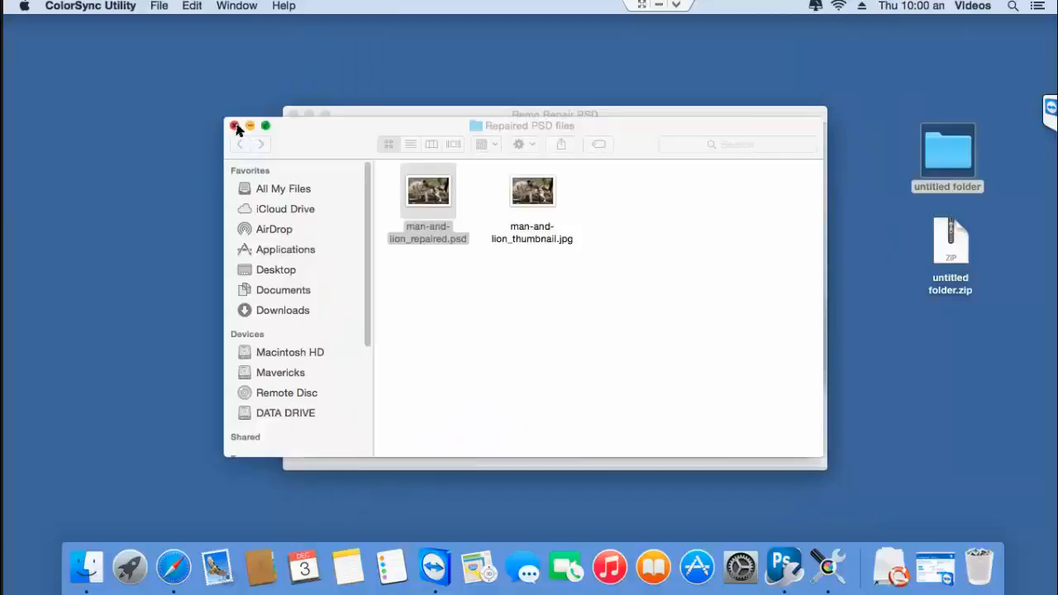
left_click(235, 126)
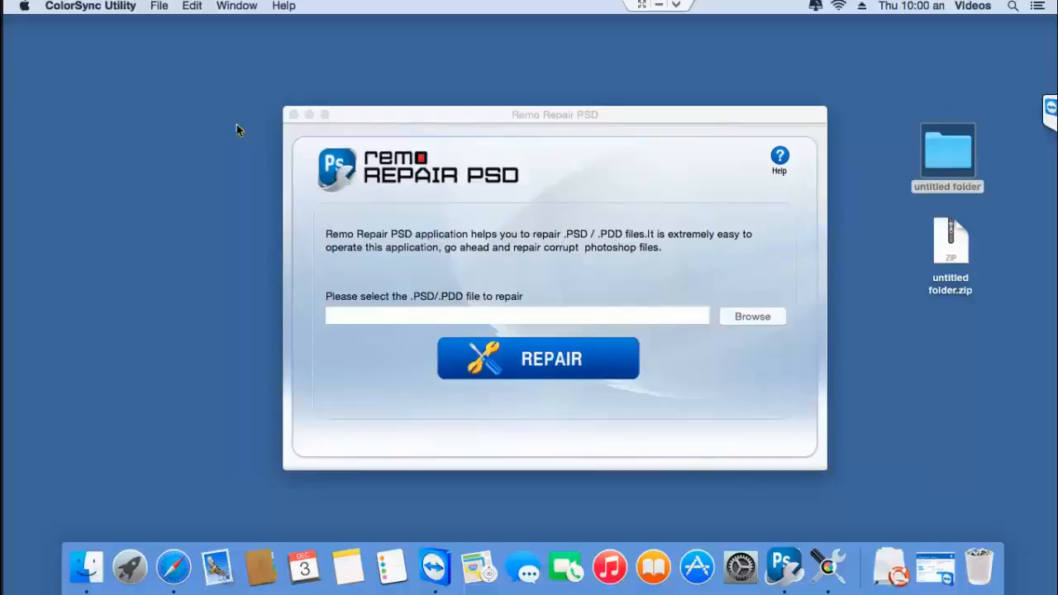